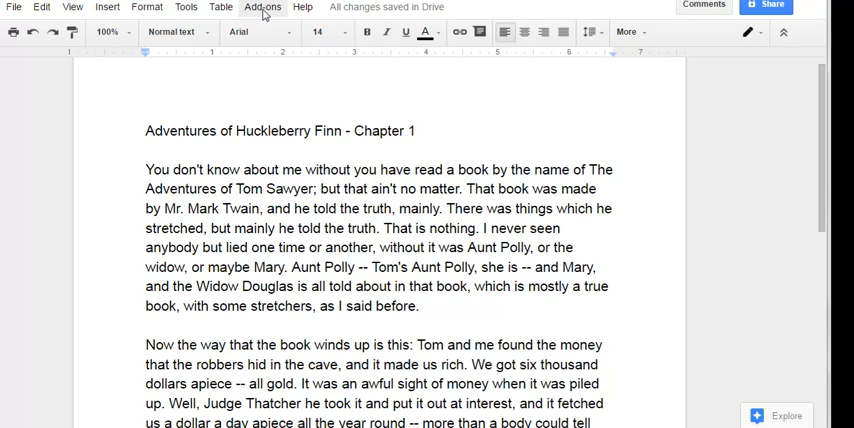
# Show the Add-ons menu with Highlight Tool and Get add-ons.
pyautogui.click(263, 7)
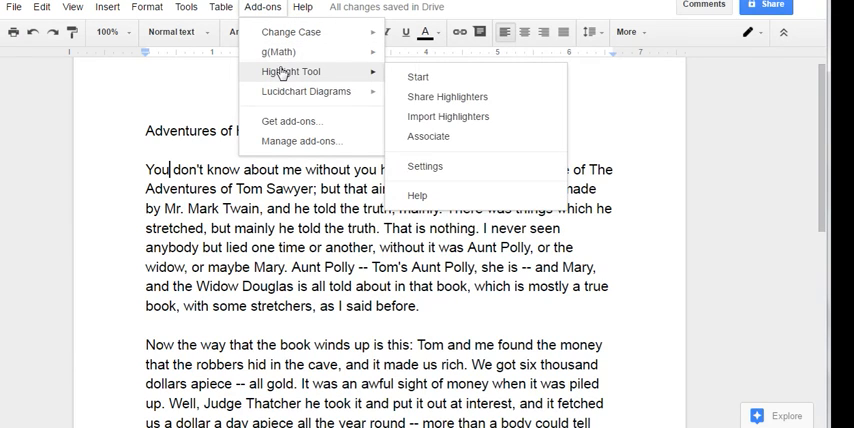
pyautogui.moveTo(291, 121)
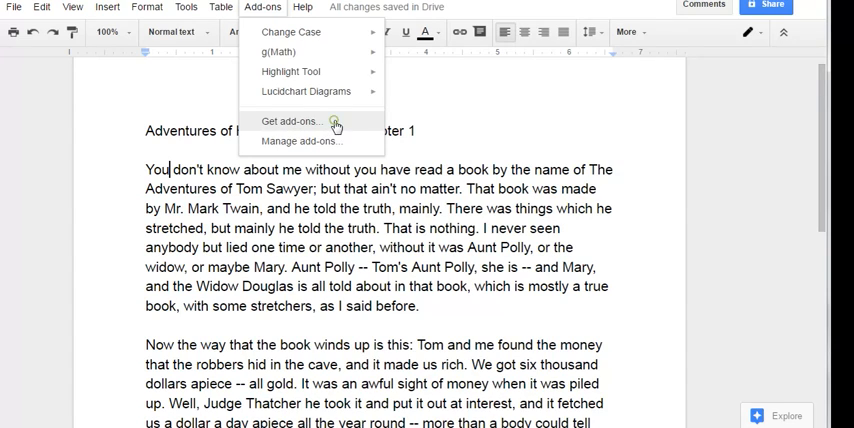
# Search the add-on store for 'highlight tool', confirm it's installed, and close the store.
pyautogui.click(290, 121)
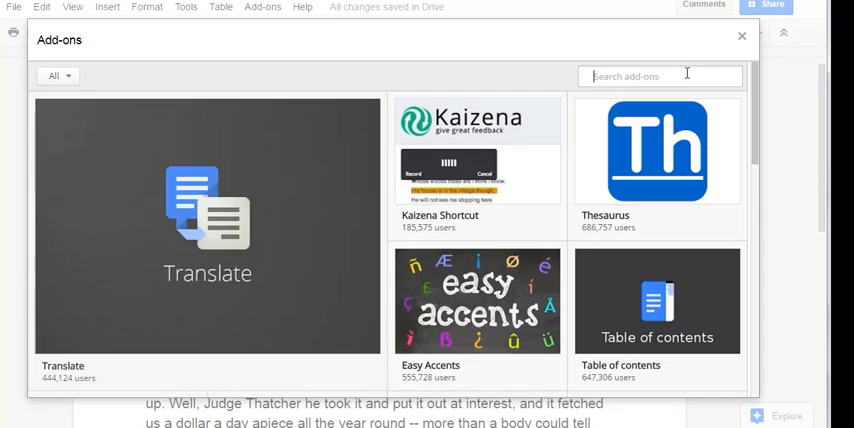
pyautogui.write('highlight tool')
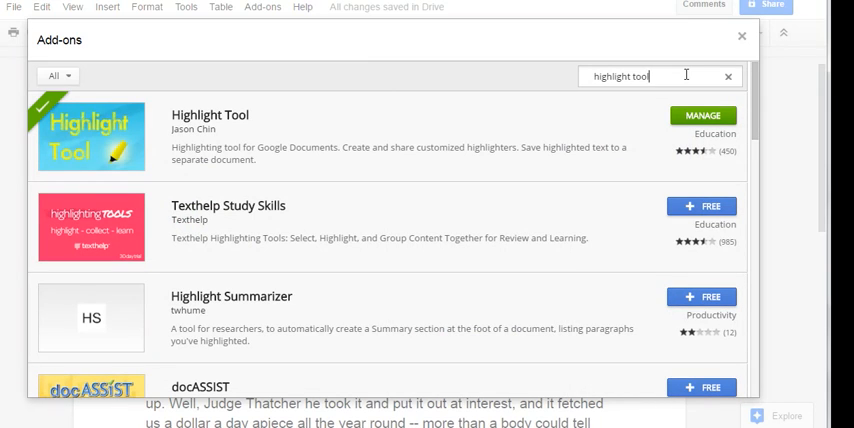
pyautogui.moveTo(266, 134)
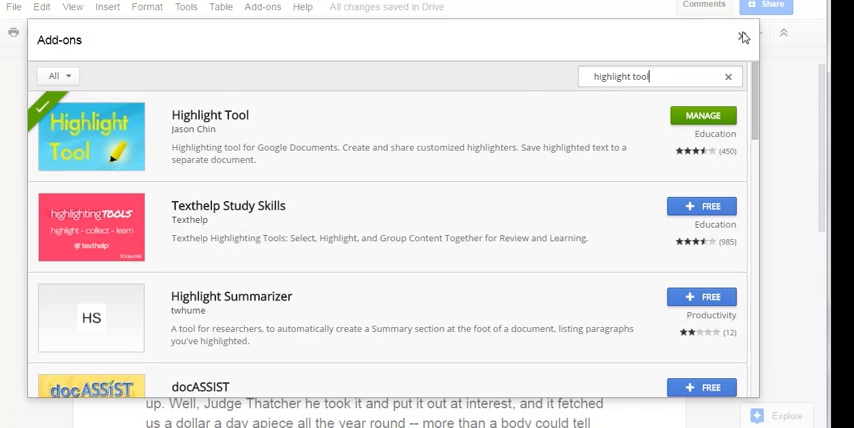
pyautogui.click(744, 37)
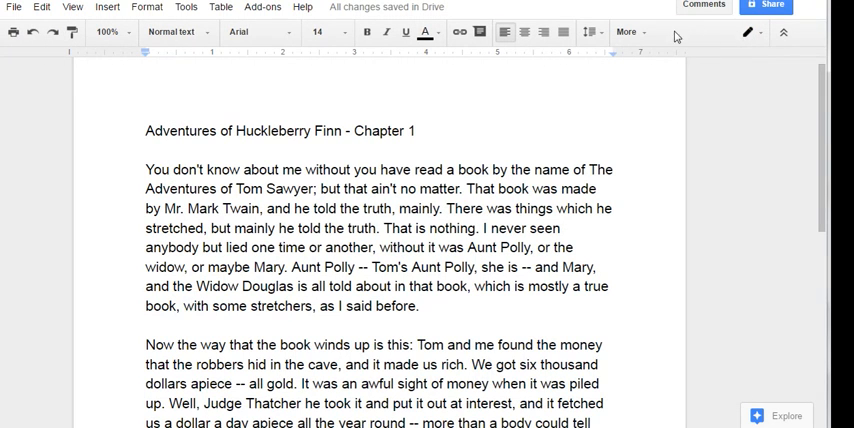
pyautogui.moveTo(317, 67)
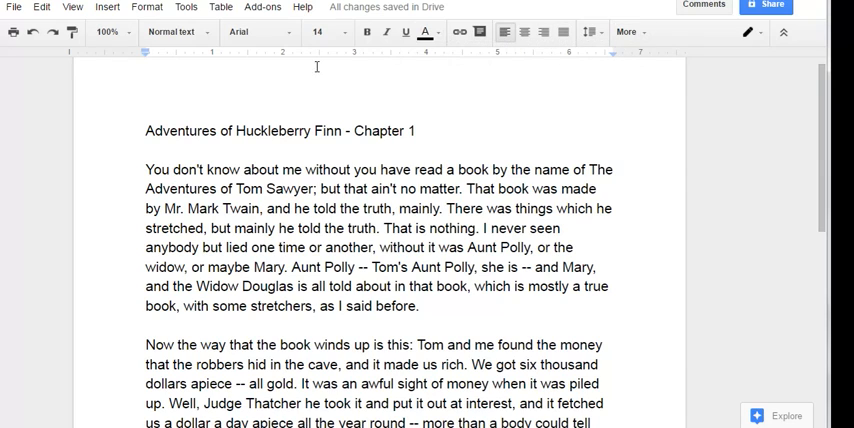
# Start Highlight Tool from the Add-ons menu to show its Fiction highlighters.
pyautogui.click(262, 7)
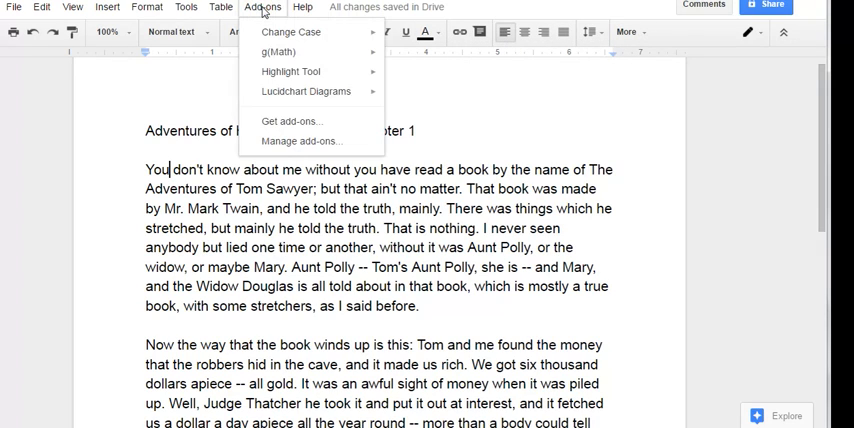
pyautogui.moveTo(290, 71)
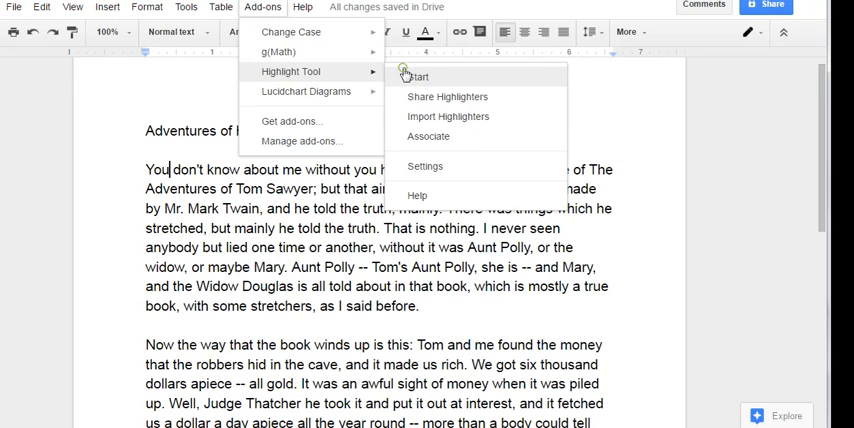
pyautogui.click(418, 77)
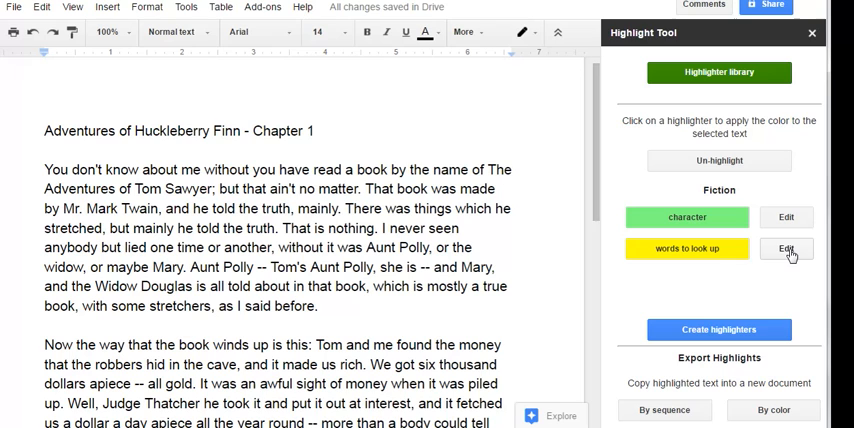
# Change 'words to look up' to a pink highlighter named 'vocabulary words'.
pyautogui.click(787, 249)
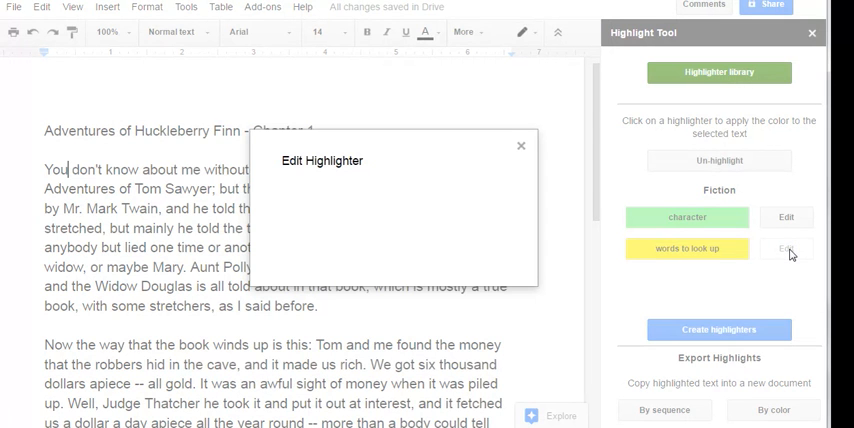
pyautogui.click(786, 249)
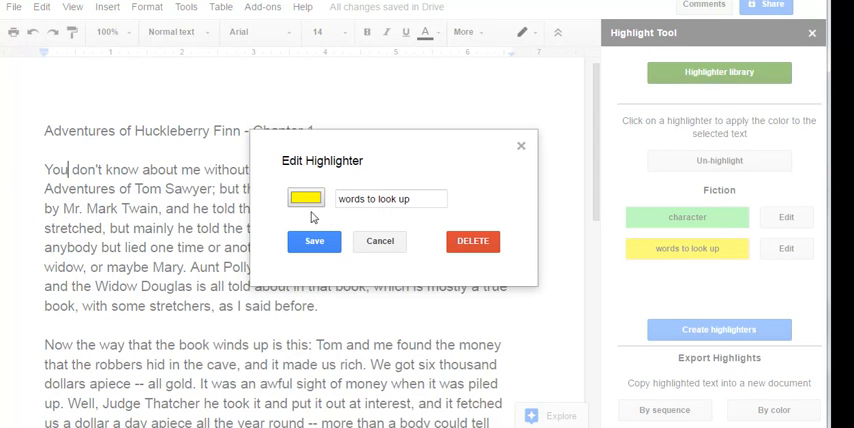
pyautogui.click(305, 198)
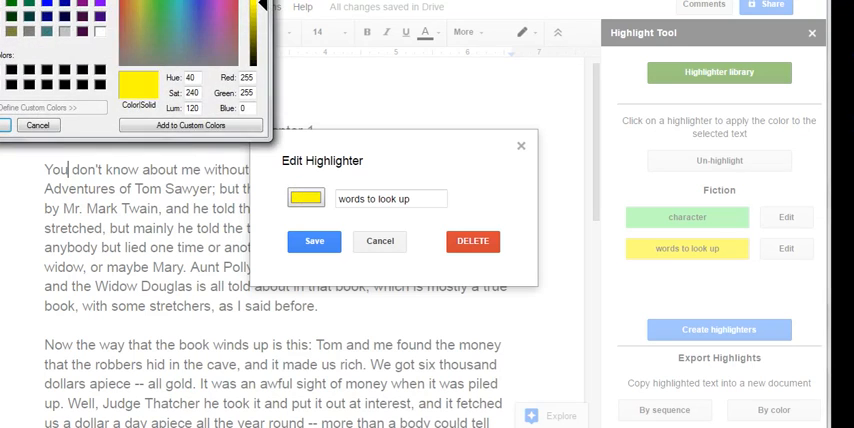
pyautogui.click(306, 198)
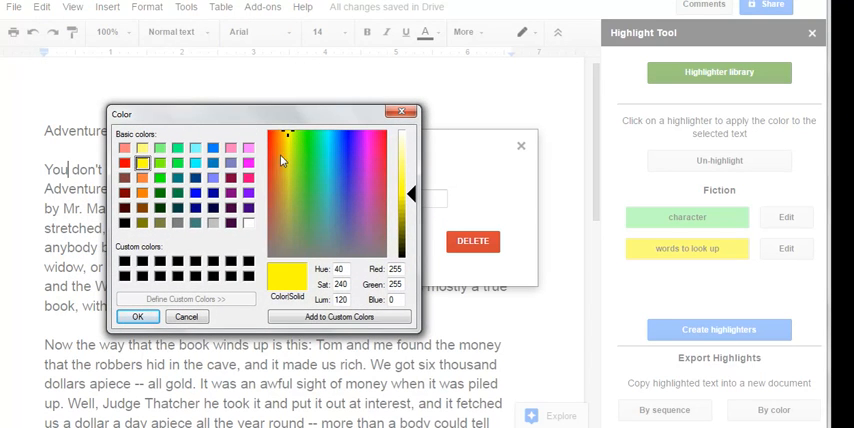
pyautogui.click(248, 147)
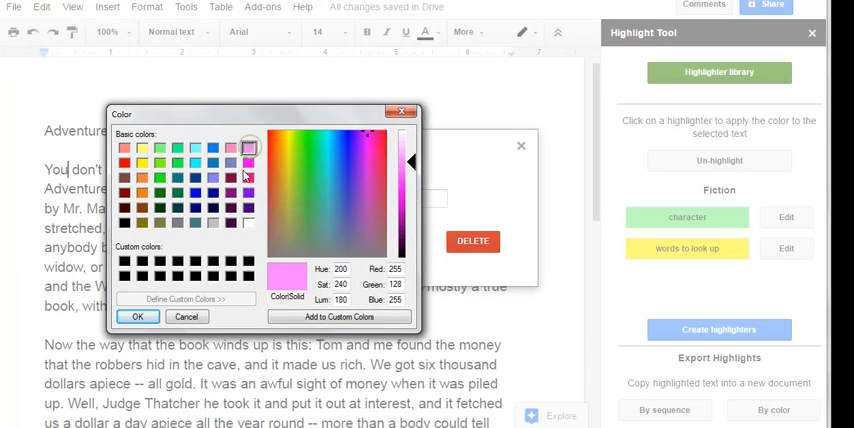
pyautogui.click(137, 316)
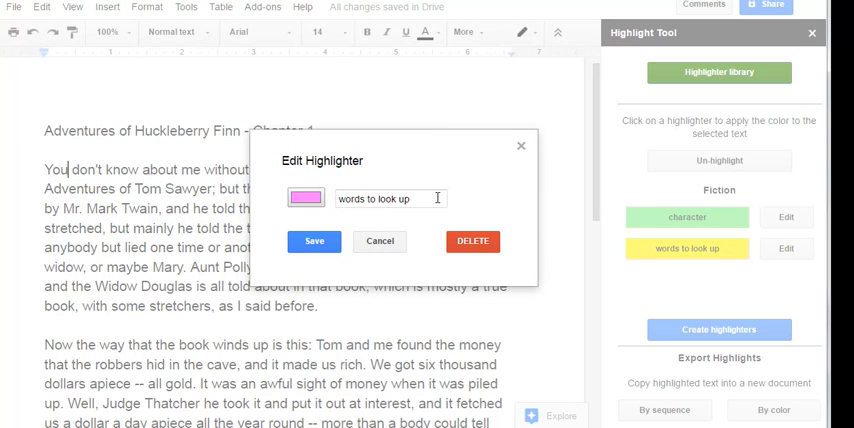
pyautogui.tripleClick(390, 198)
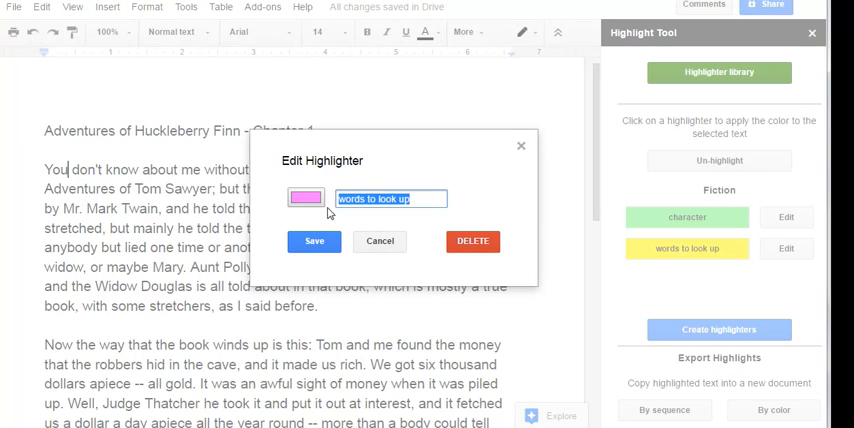
pyautogui.write('vocabulary words')
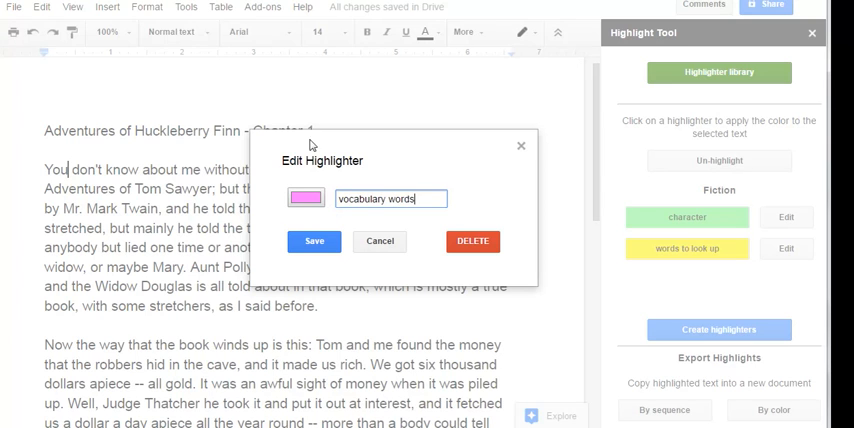
pyautogui.click(314, 241)
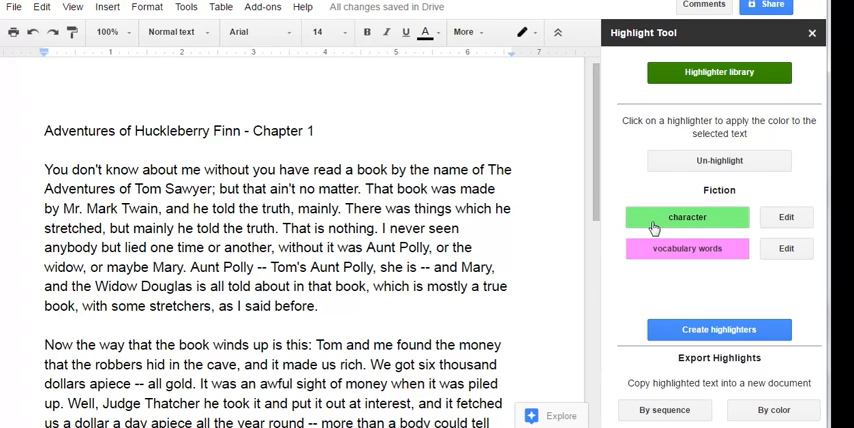
pyautogui.moveTo(657, 250)
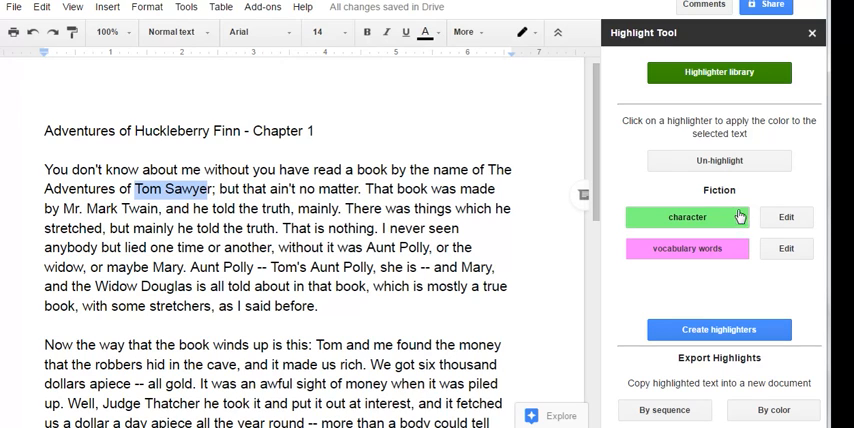
# Highlight Tom Sawyer, Mr. Mark Twain and Widow Douglas green, and 'stretchers' pink.
pyautogui.click(687, 217)
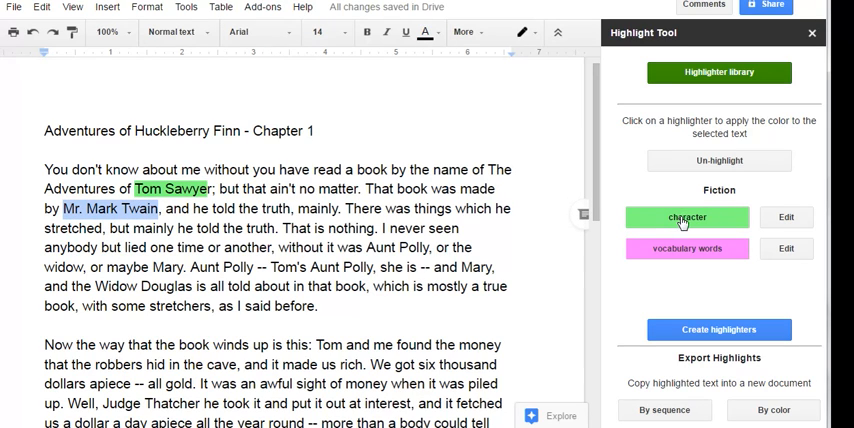
pyautogui.click(686, 217)
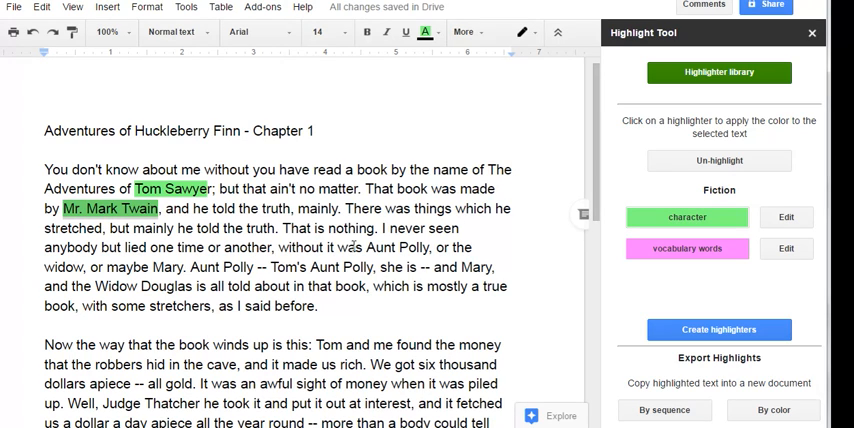
pyautogui.doubleClick(378, 247)
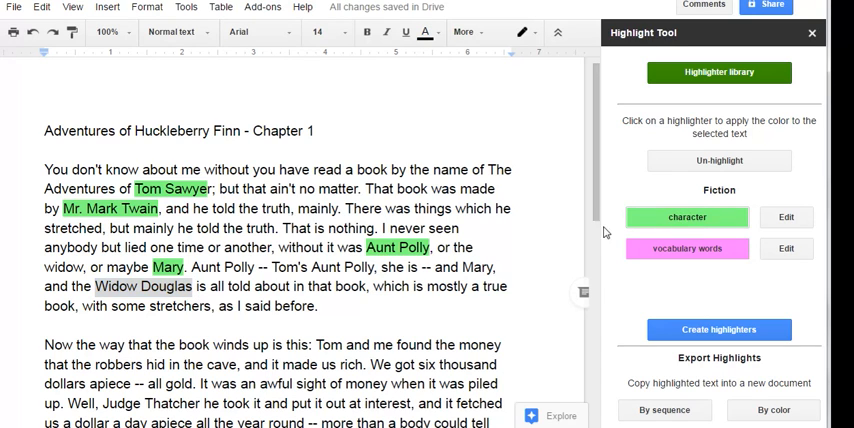
pyautogui.scroll(-3)
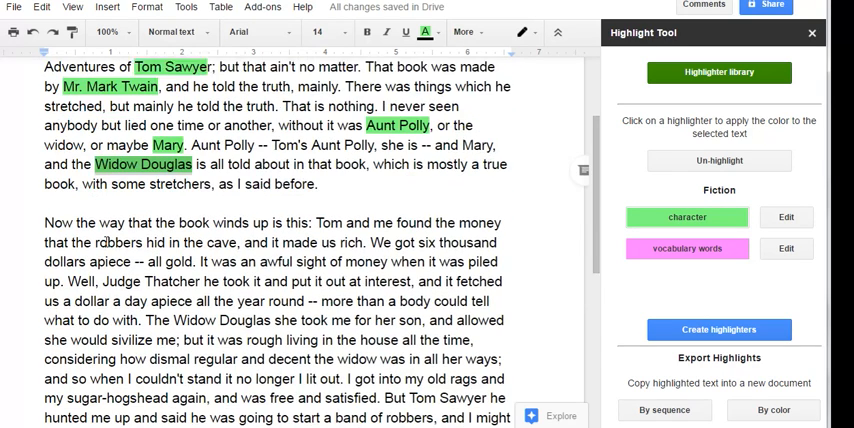
pyautogui.scroll(-3)
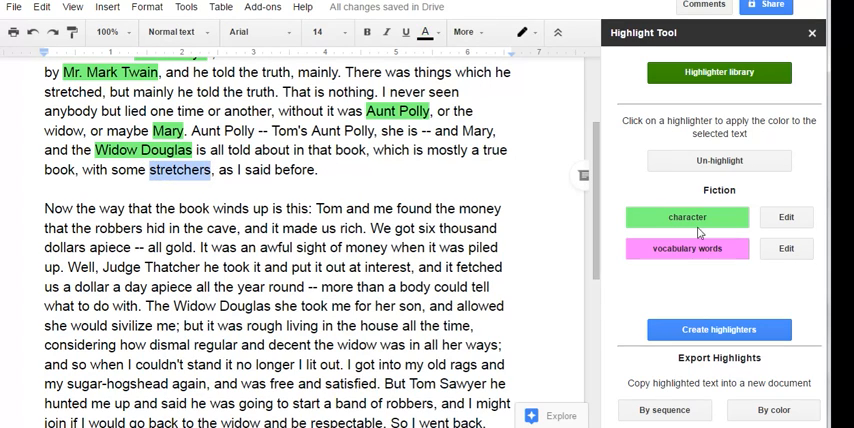
pyautogui.click(687, 248)
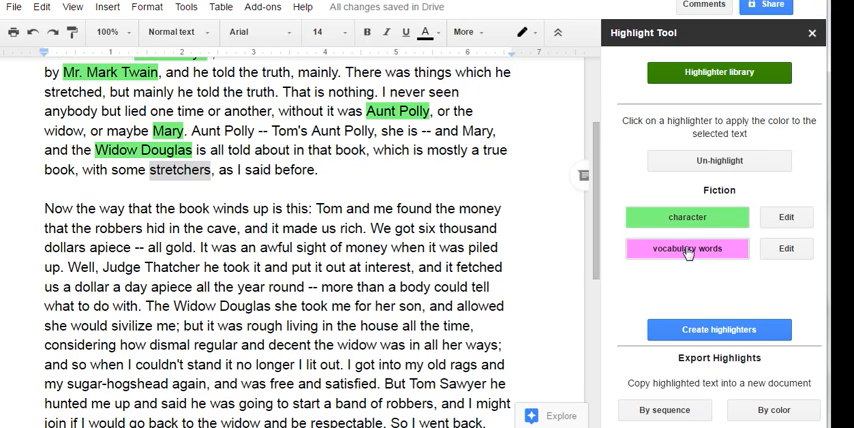
pyautogui.click(687, 248)
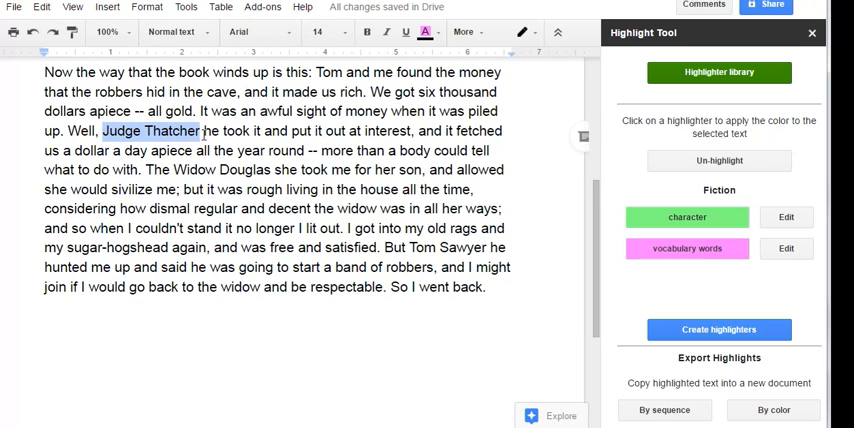
# Highlight Judge Thatcher and the second Tom Sawyer green as characters.
pyautogui.click(687, 217)
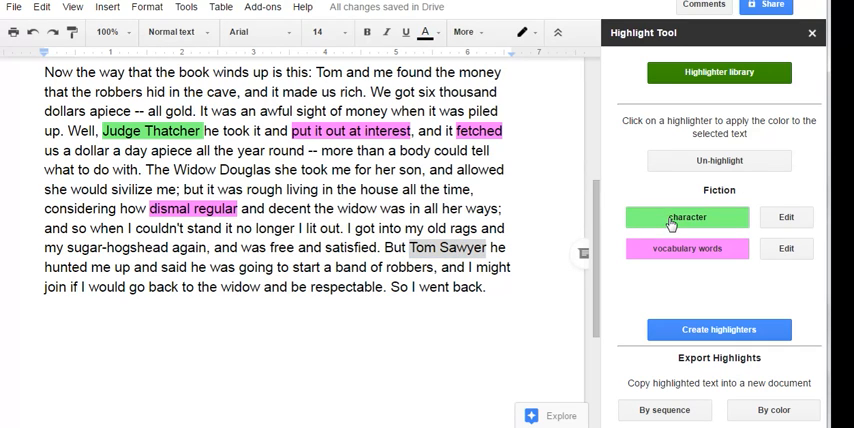
pyautogui.click(687, 217)
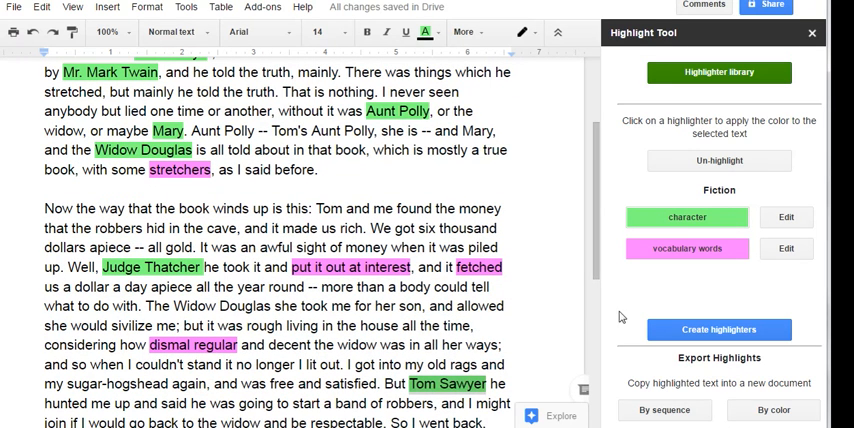
pyautogui.moveTo(718, 329)
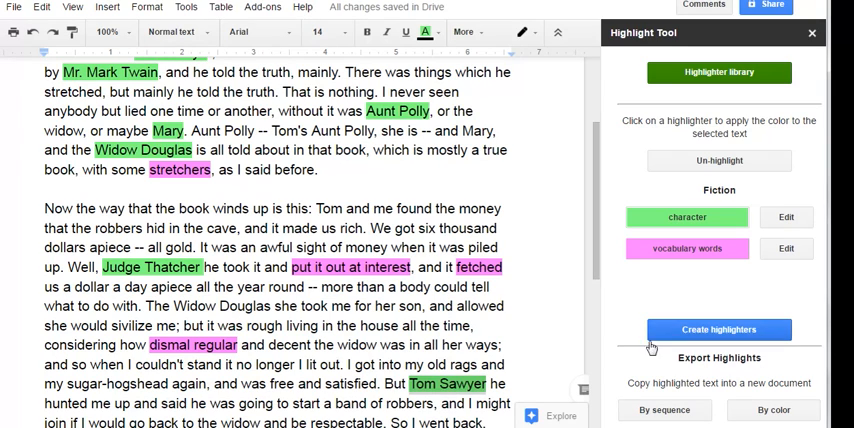
pyautogui.moveTo(706, 373)
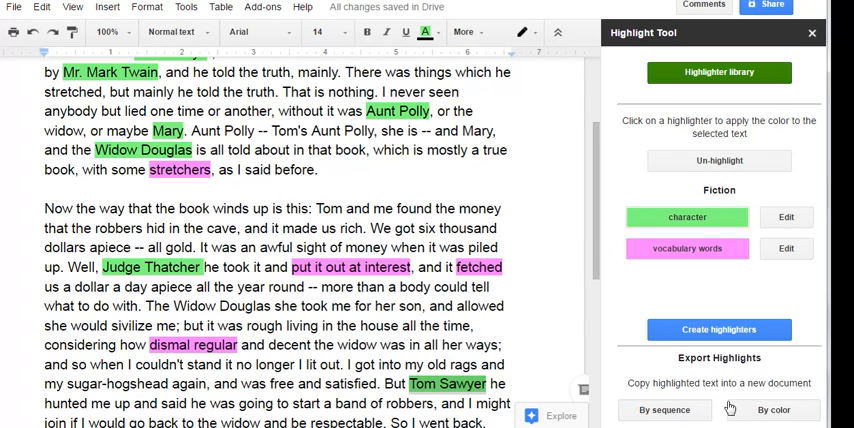
pyautogui.moveTo(745, 410)
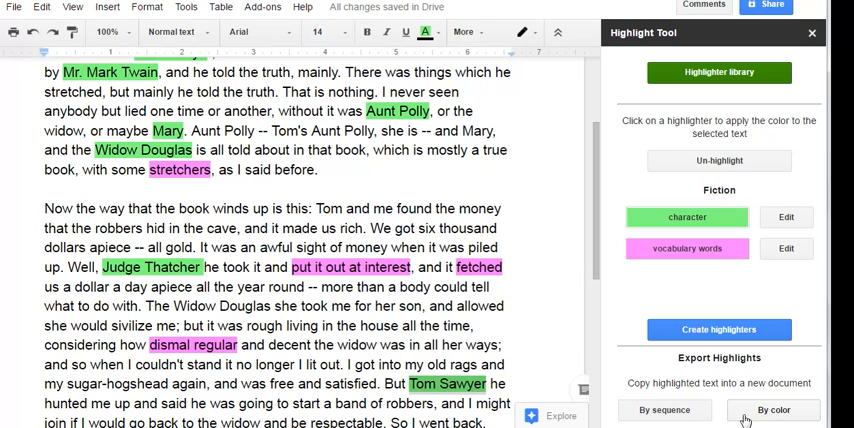
# Export highlights by color into this document and dismiss the finished message.
pyautogui.click(773, 410)
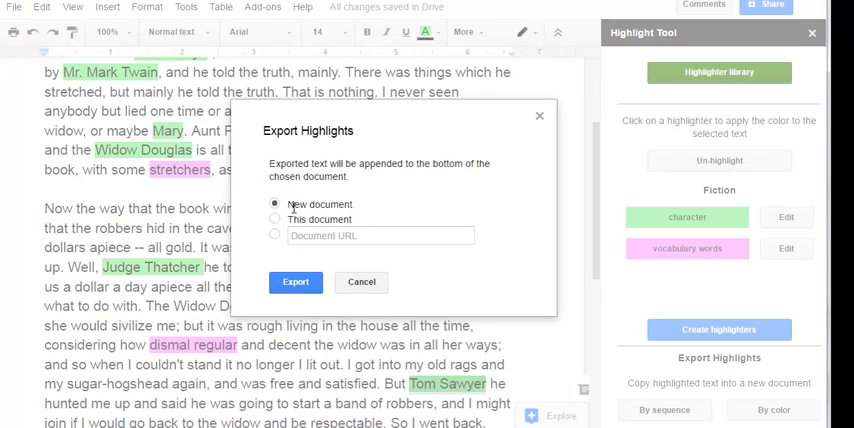
pyautogui.click(274, 219)
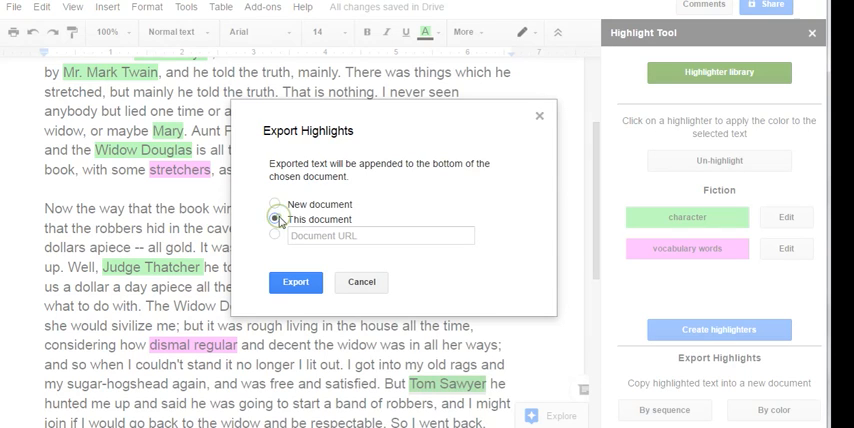
pyautogui.click(275, 219)
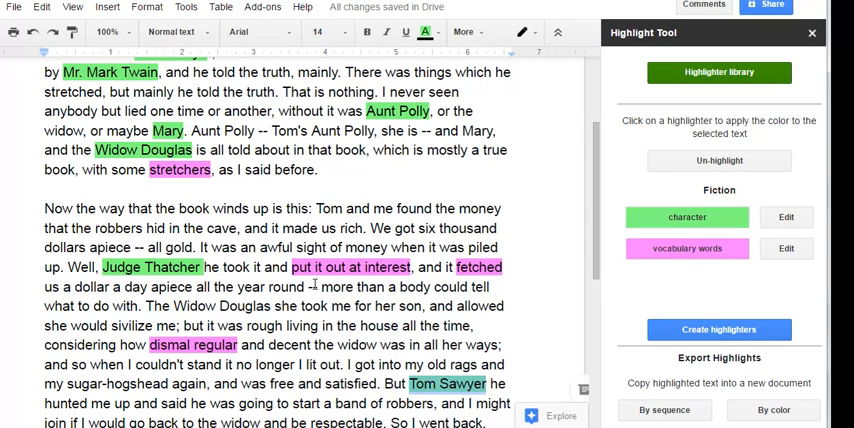
pyautogui.click(664, 410)
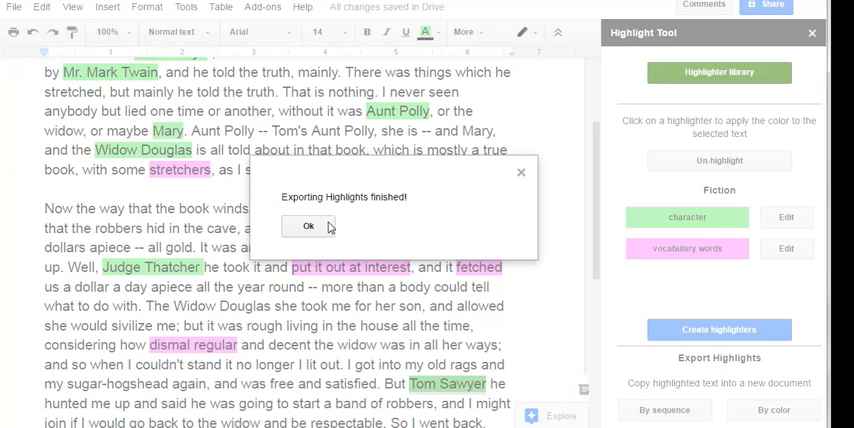
pyautogui.click(308, 225)
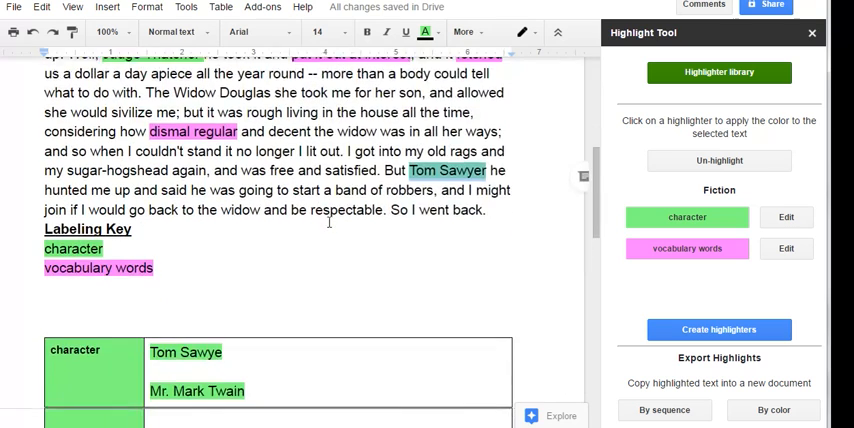
pyautogui.scroll(-3)
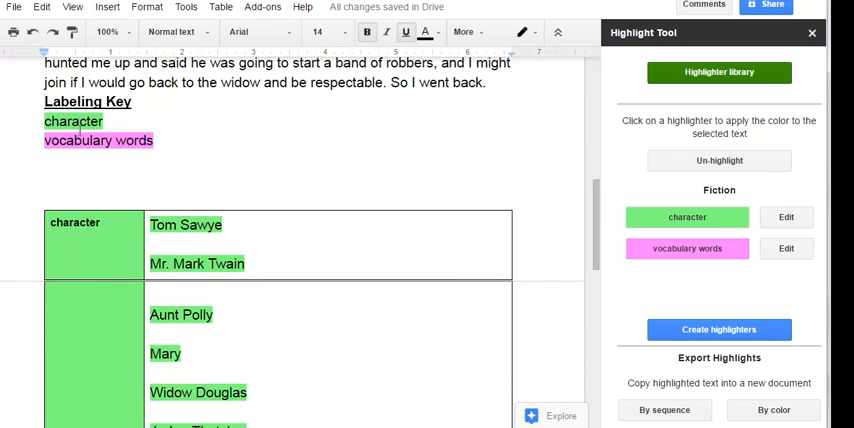
pyautogui.scroll(-3)
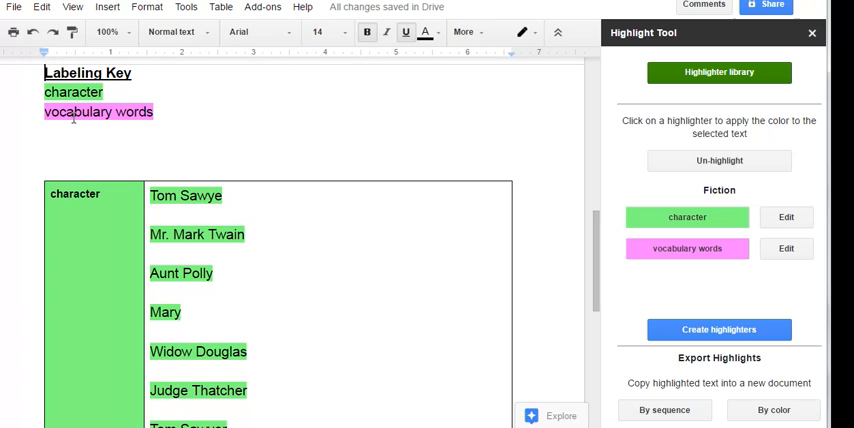
pyautogui.scroll(-3)
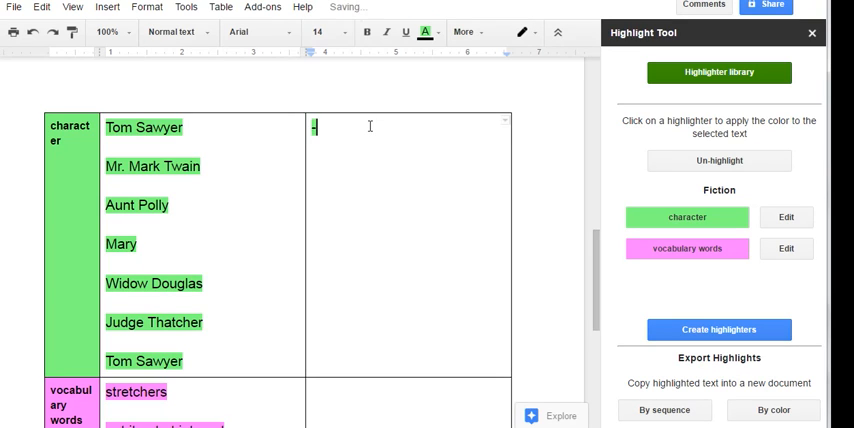
# Add notes '-Huck's friend' and '-author' to the new column and remove their highlight.
pyautogui.write("Huck's friend")
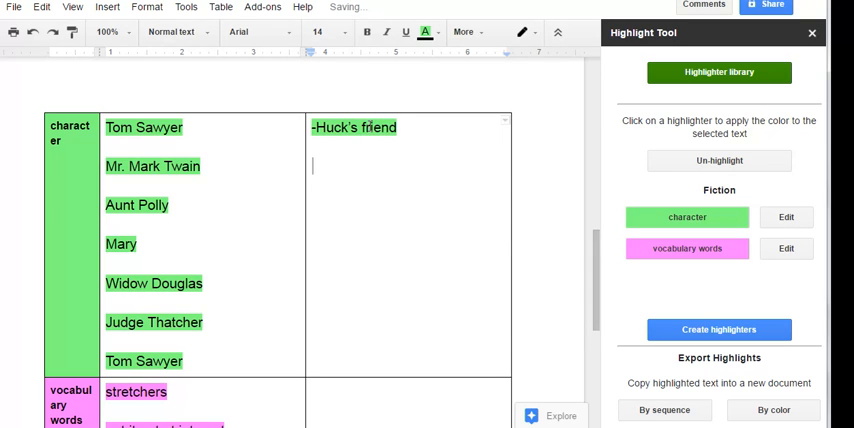
pyautogui.write('-author')
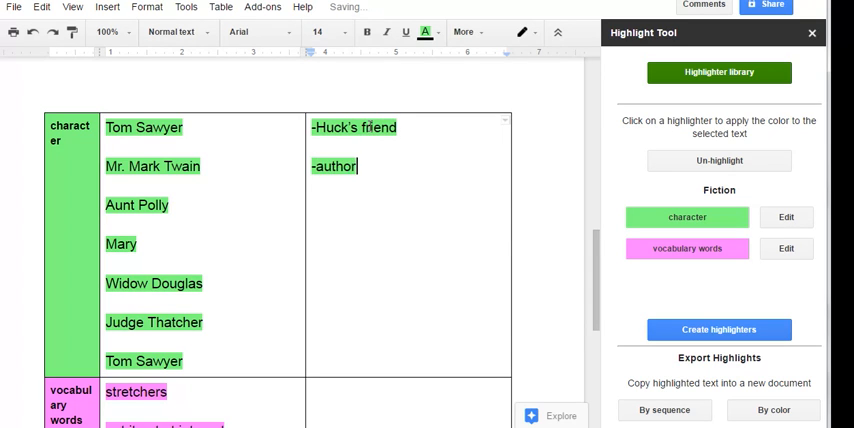
pyautogui.moveTo(313, 127); pyautogui.dragTo(356, 166)
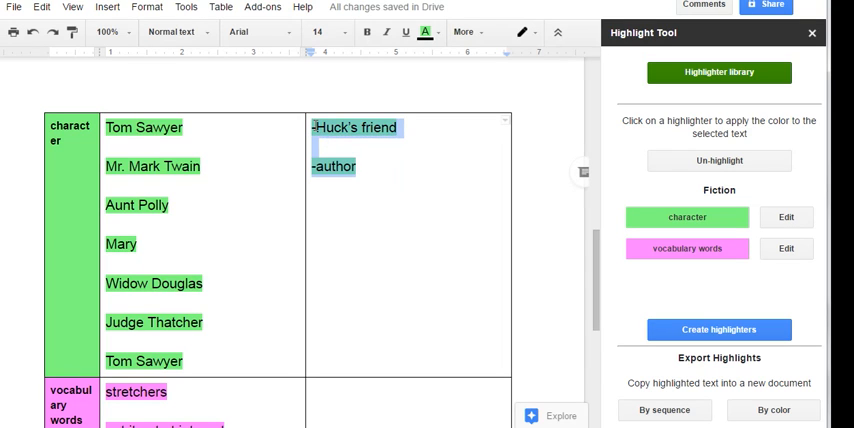
pyautogui.click(438, 31)
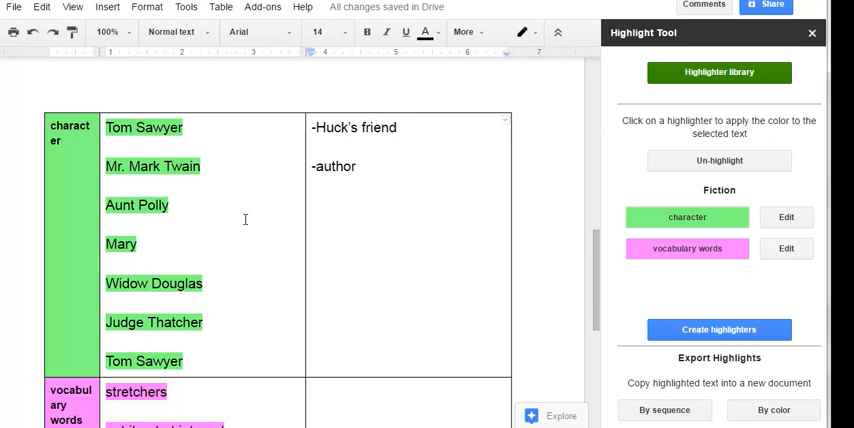
pyautogui.moveTo(260, 190)
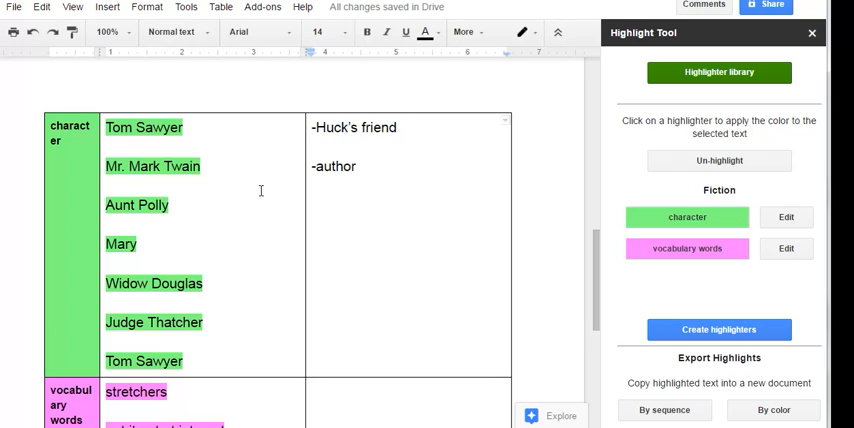